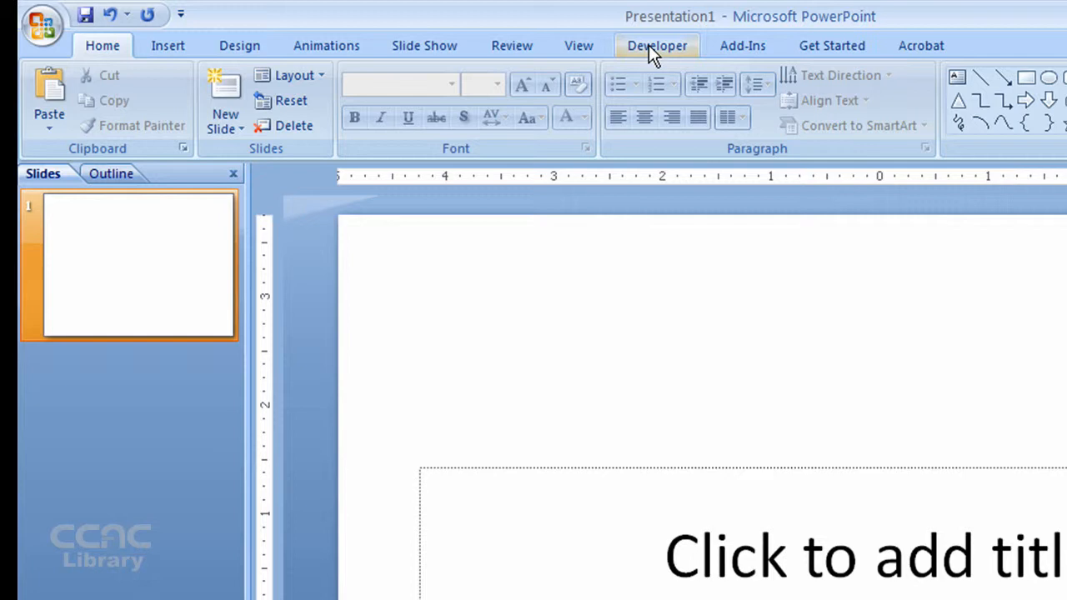
mouse_move(43, 25)
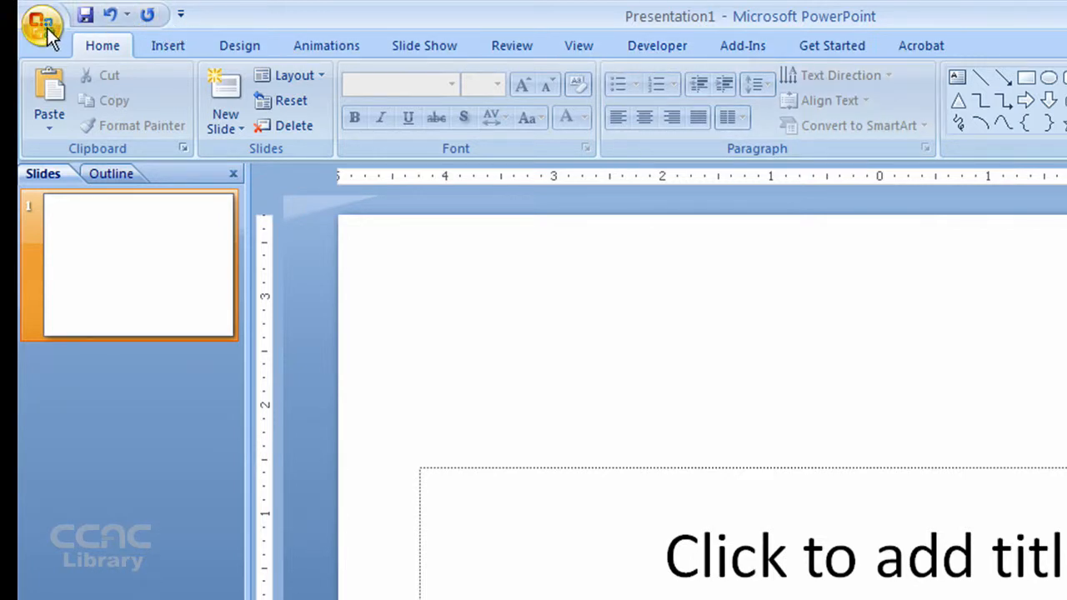
Step: Show the Developer tab and switch the slide to the Blank layout
click(42, 24)
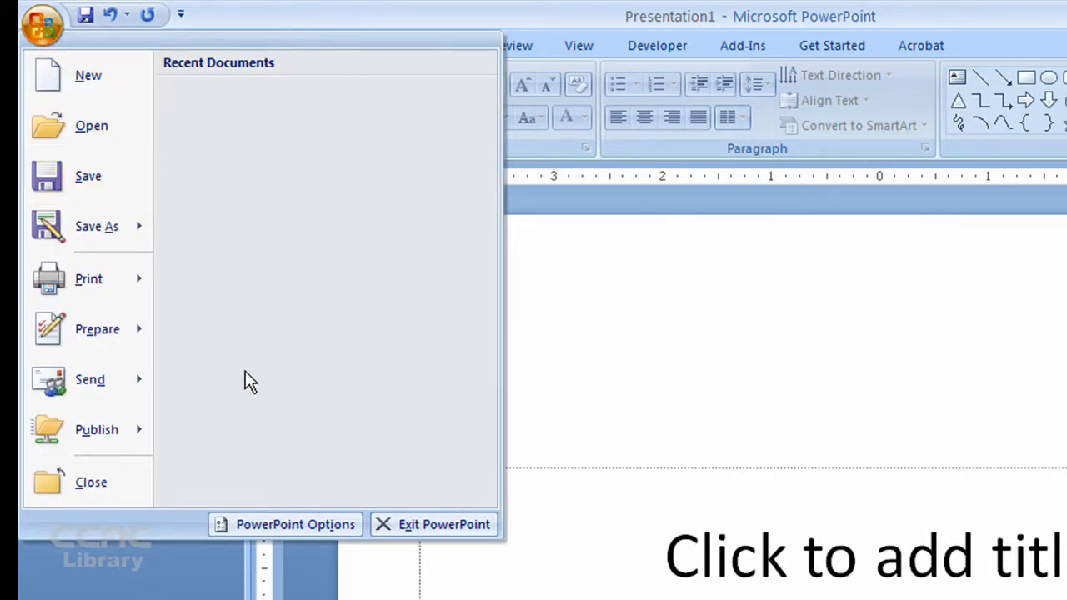
click(285, 524)
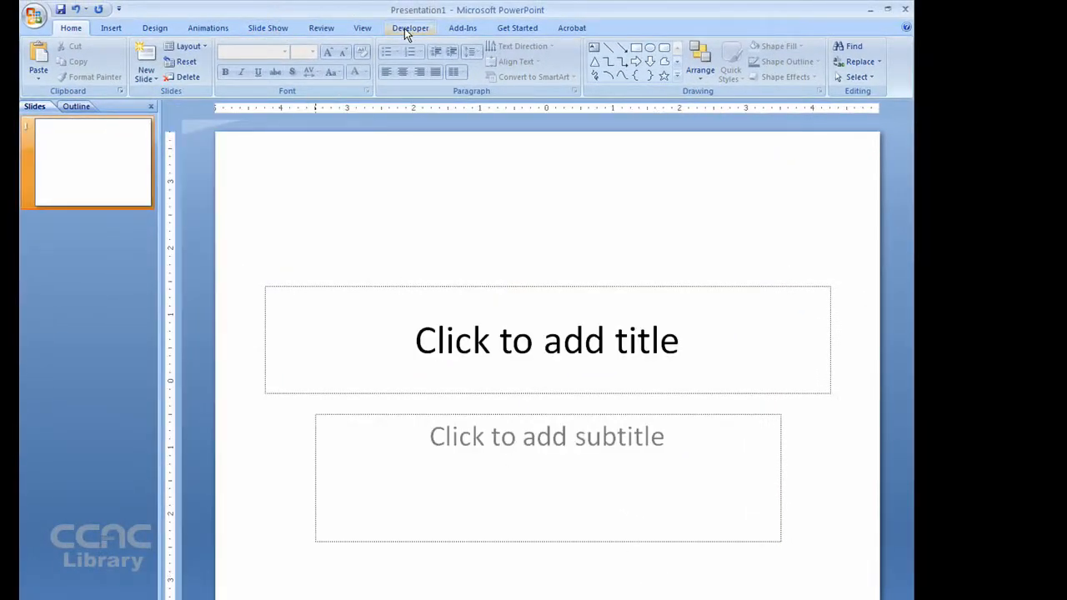
click(410, 27)
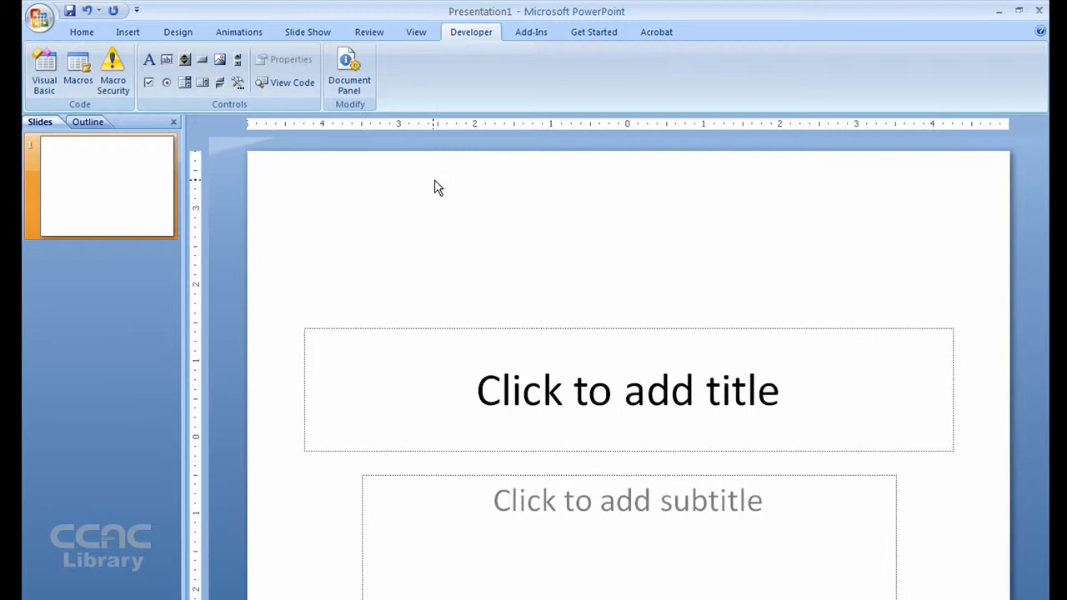
mouse_move(500, 221)
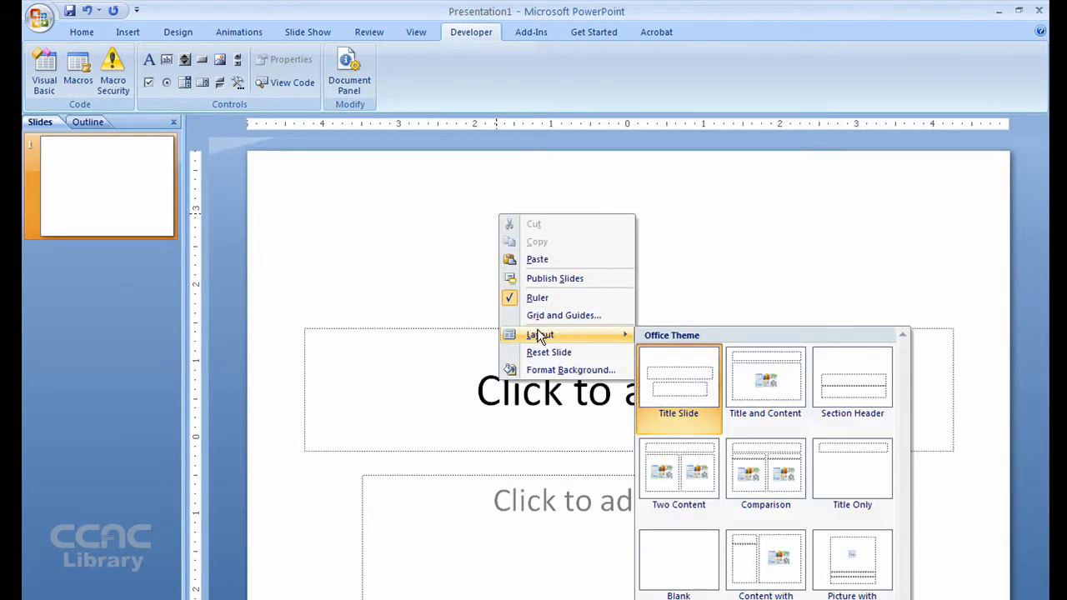
click(678, 561)
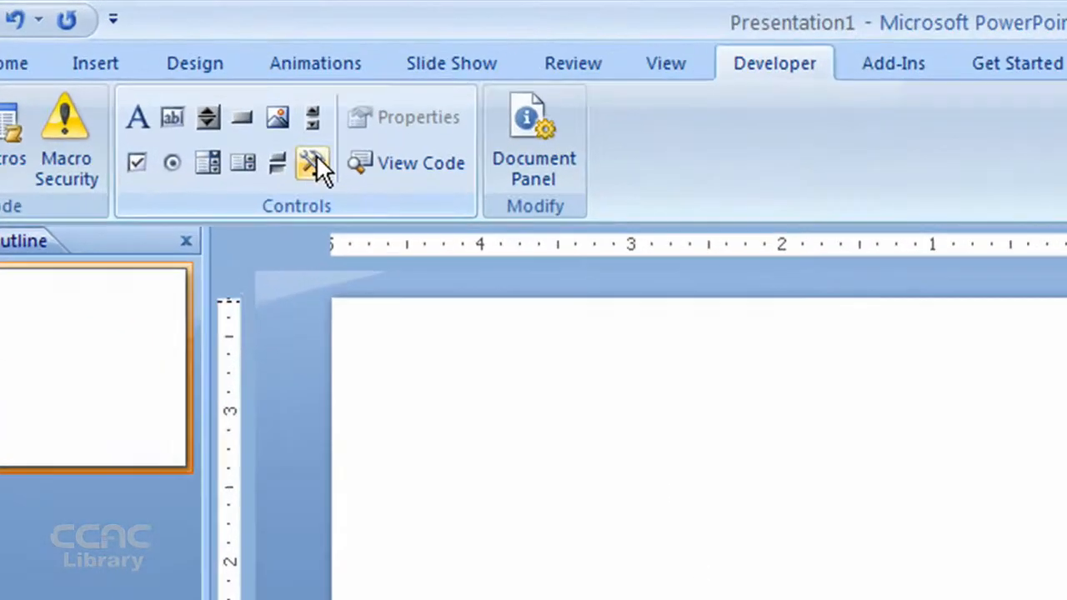
Step: Choose Shockwave Flash Object from More Controls
click(312, 162)
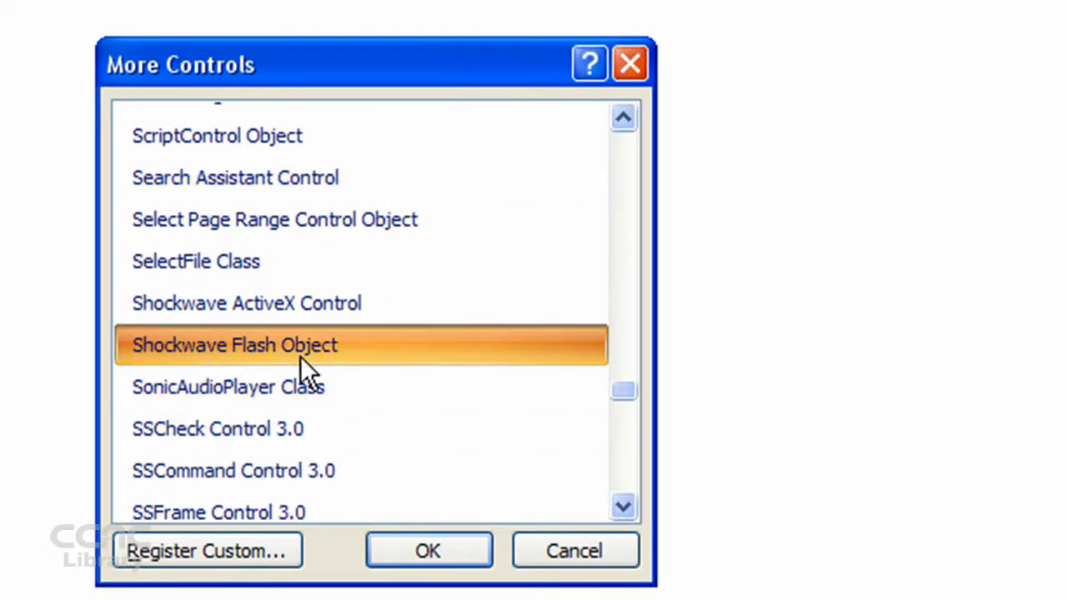
click(428, 550)
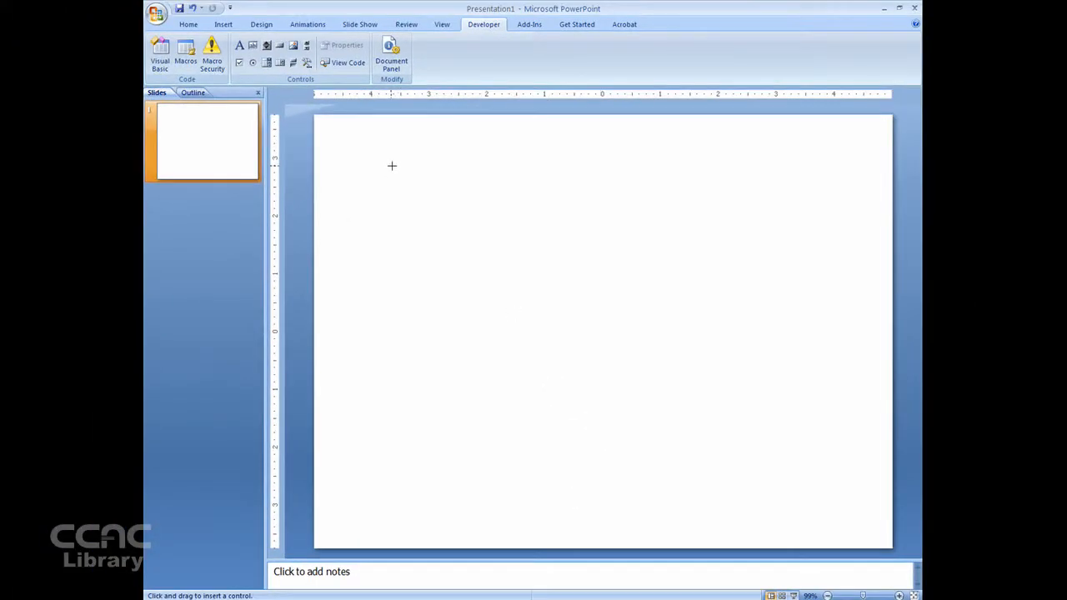
Step: Draw the Shockwave Flash control across the upper slide and adjust its size
drag(392, 165, 789, 416)
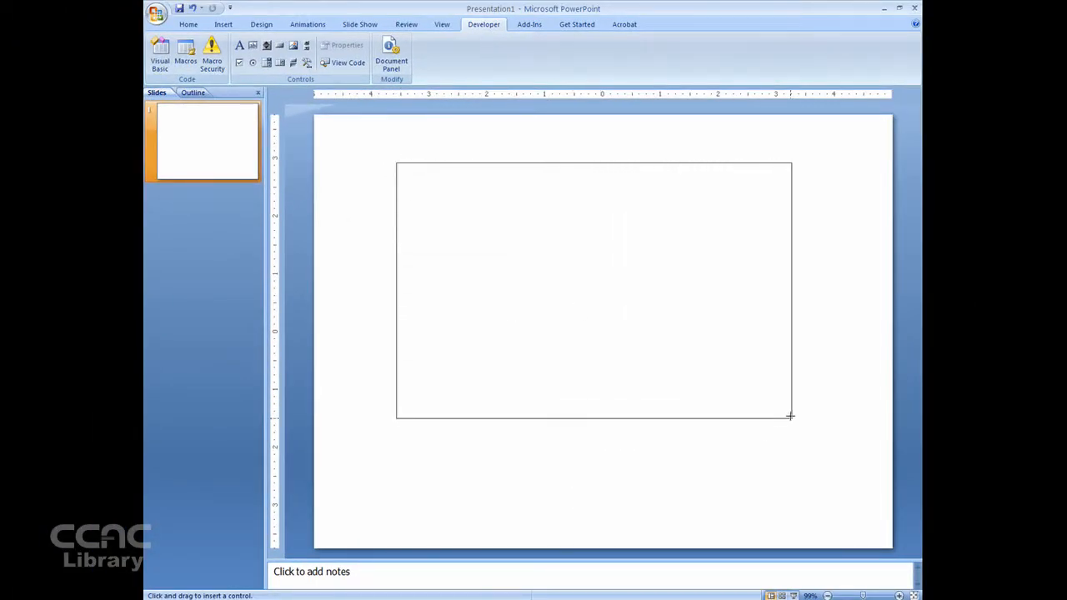
drag(397, 164, 789, 427)
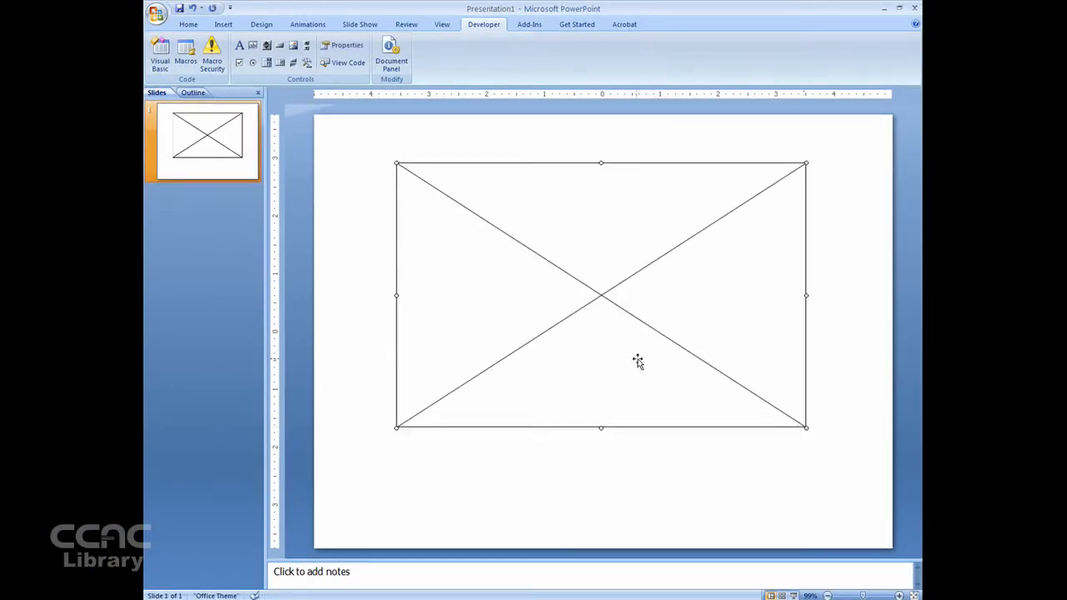
mouse_move(487, 325)
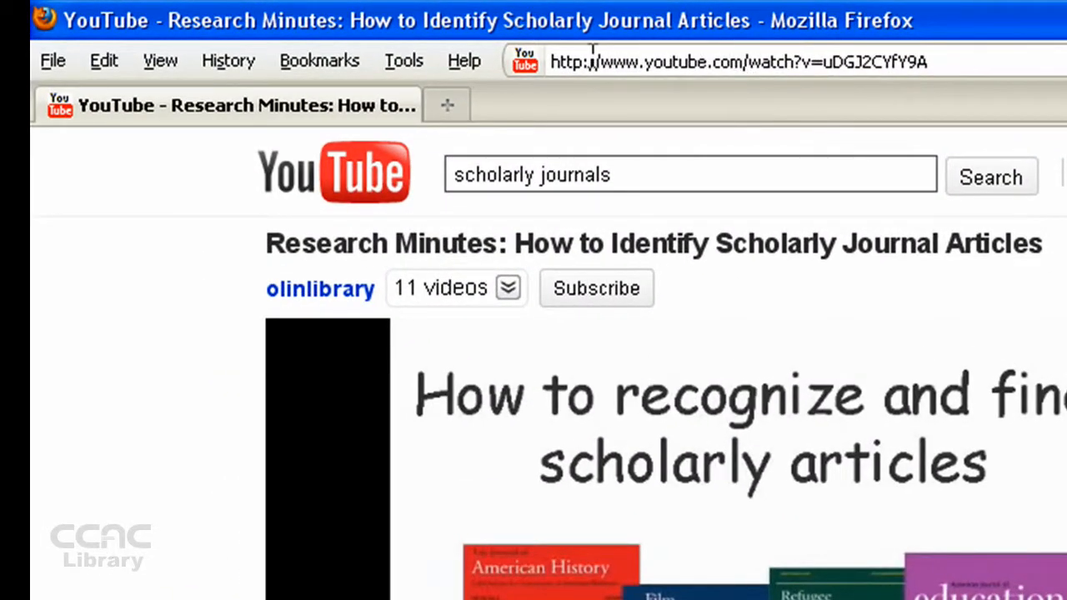
Step: Copy the YouTube URL from Firefox and open the Flash control's Properties
click(738, 62)
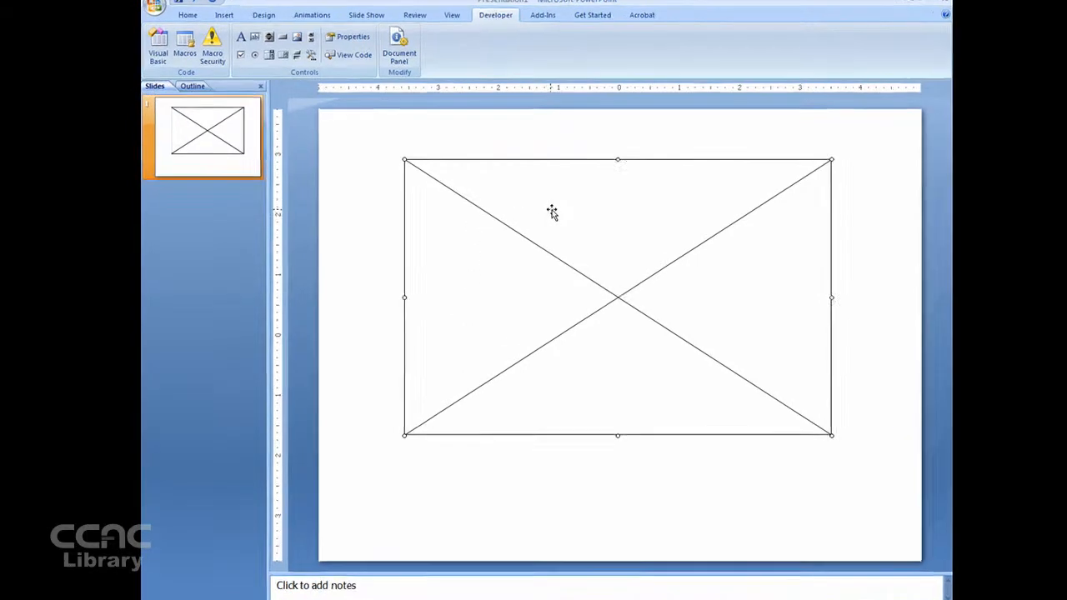
right_click(551, 211)
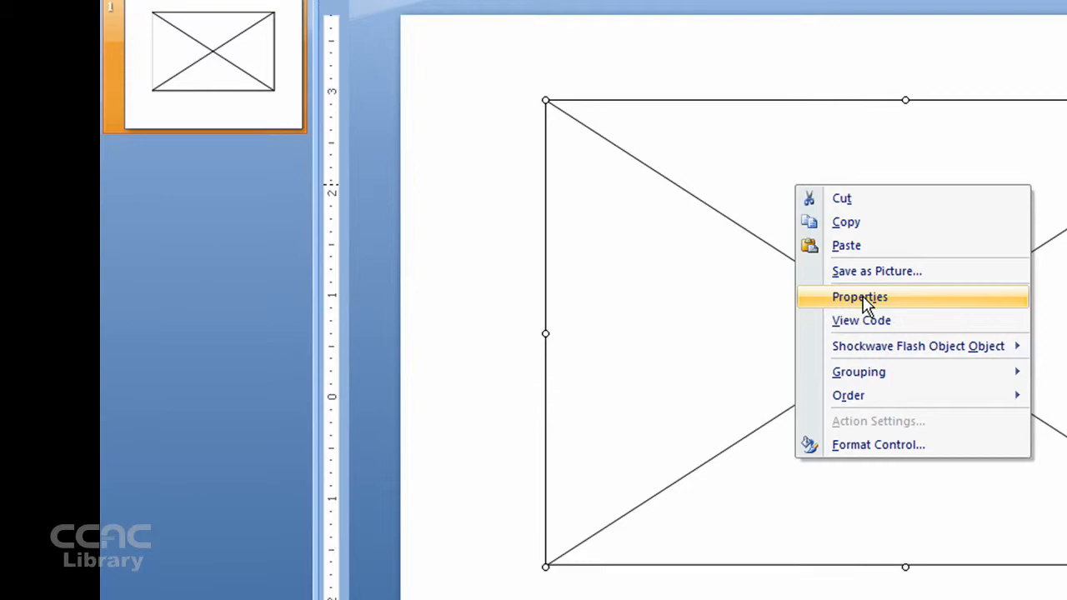
click(860, 297)
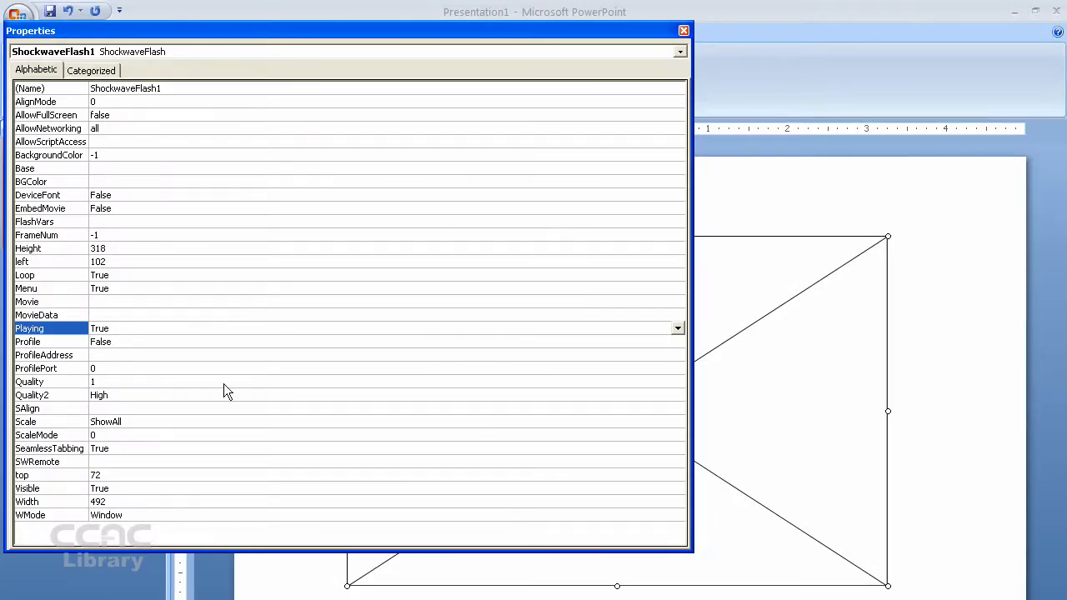
mouse_move(53, 308)
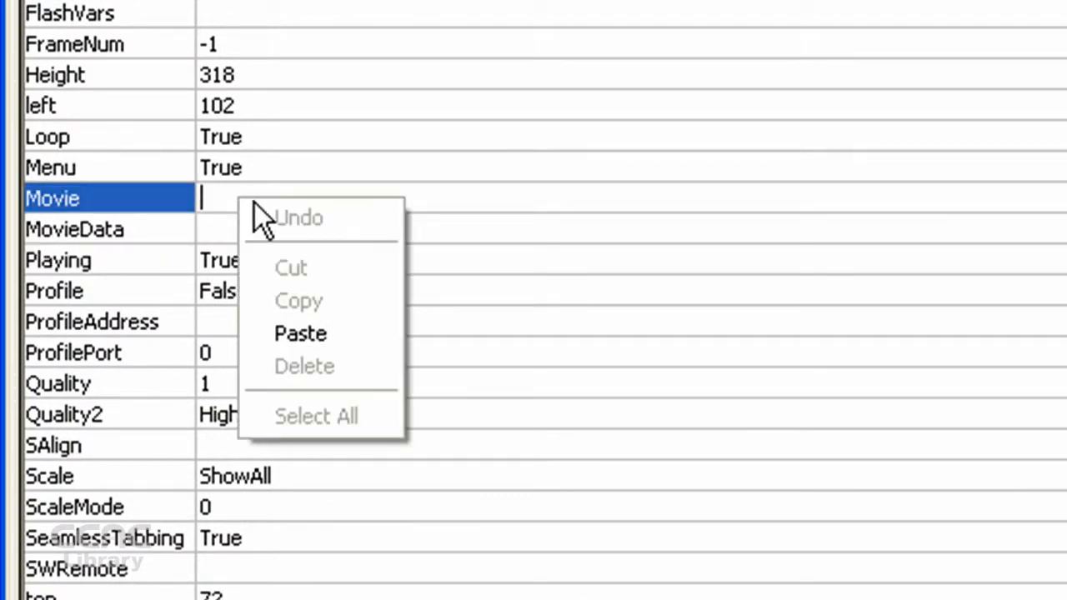
click(300, 334)
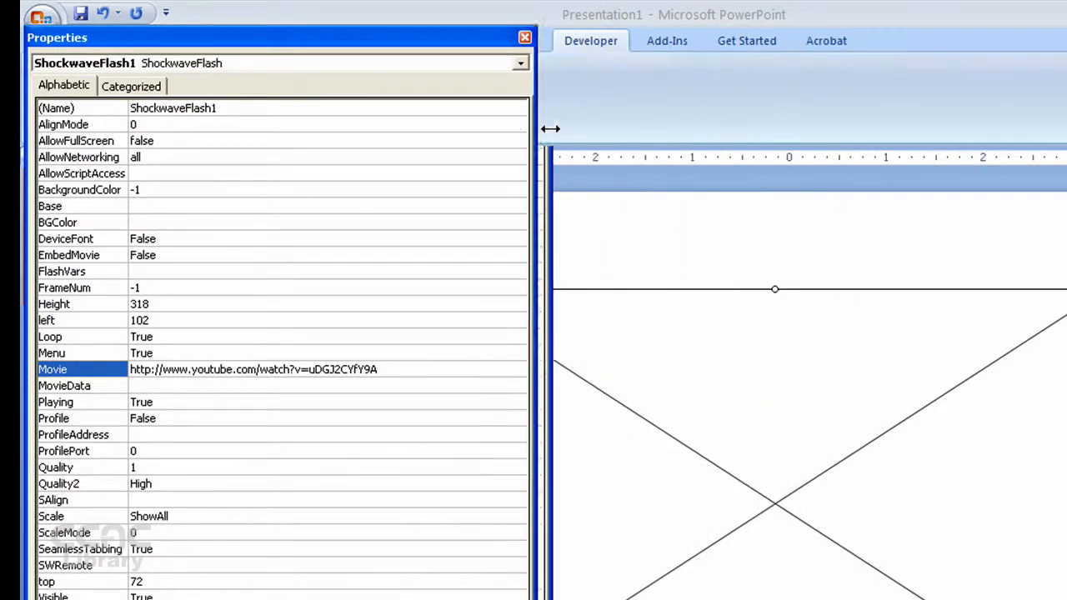
drag(550, 141, 729, 142)
text(/)
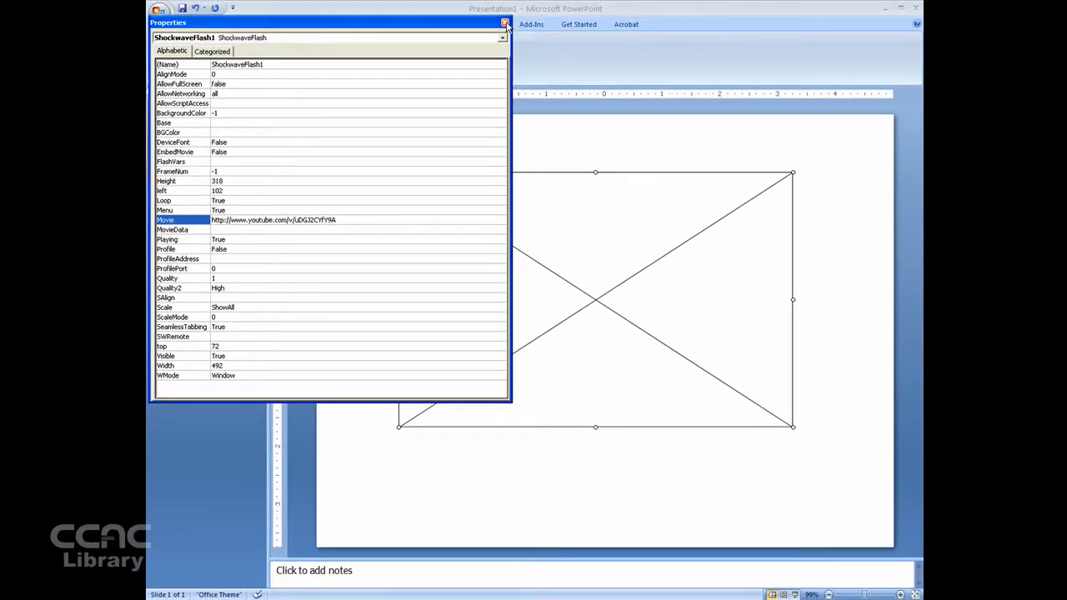
mouse_move(504, 24)
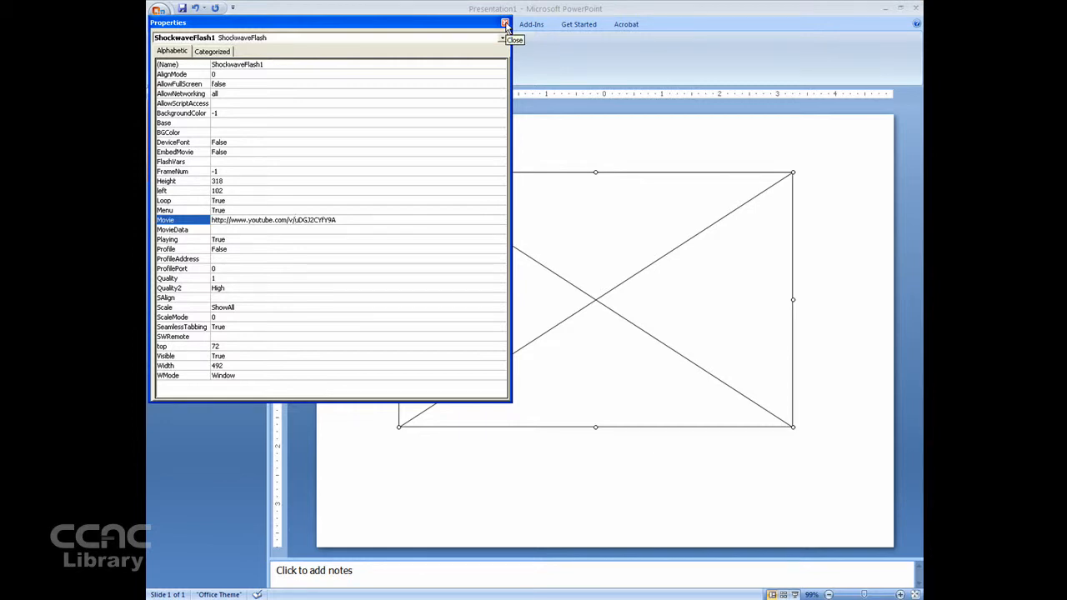
click(505, 23)
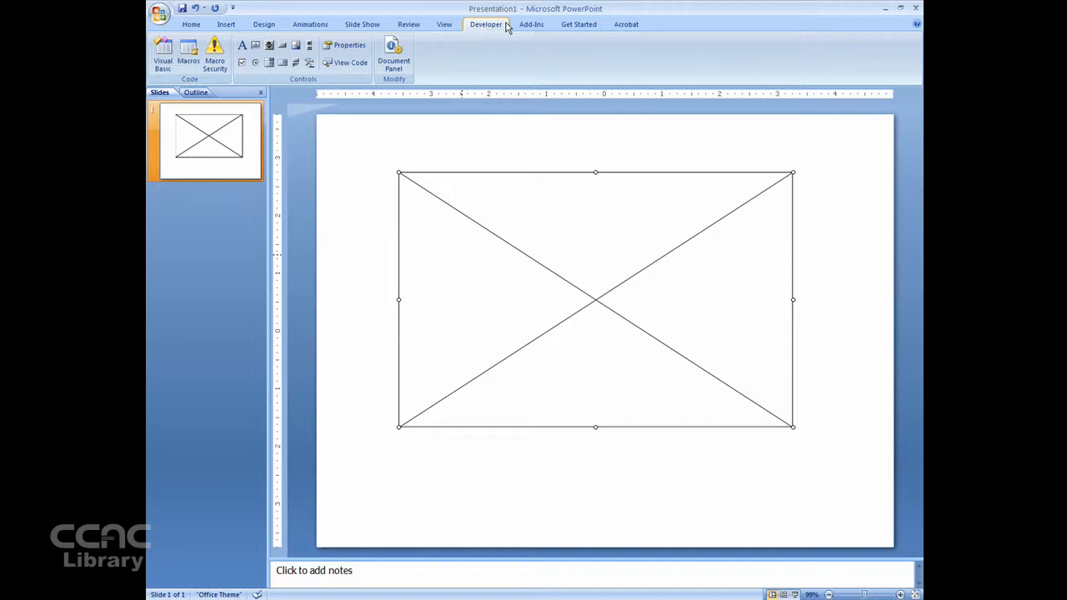
mouse_move(425, 243)
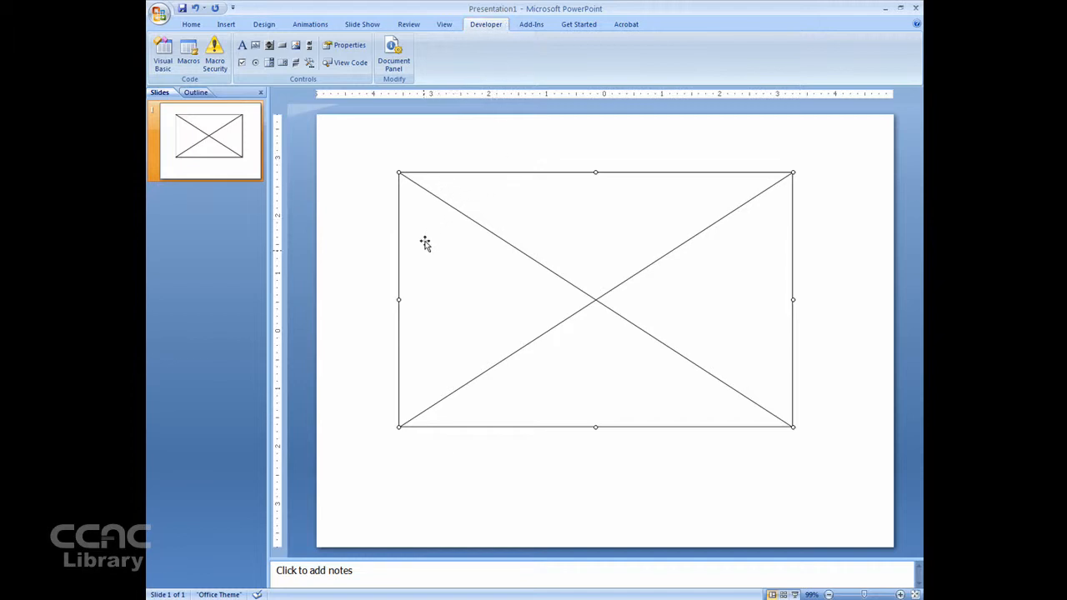
mouse_move(467, 209)
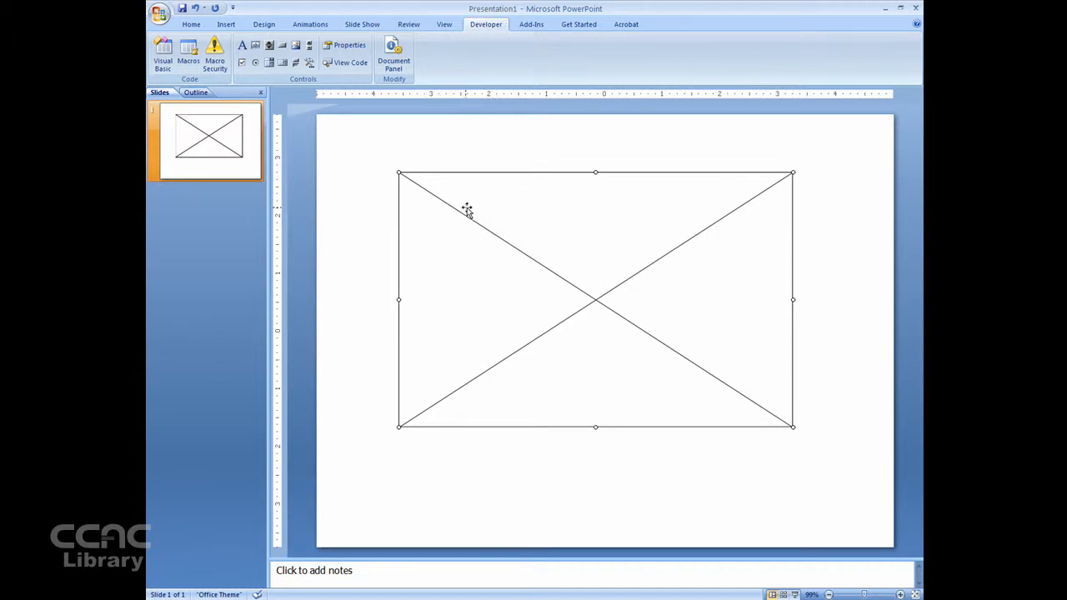